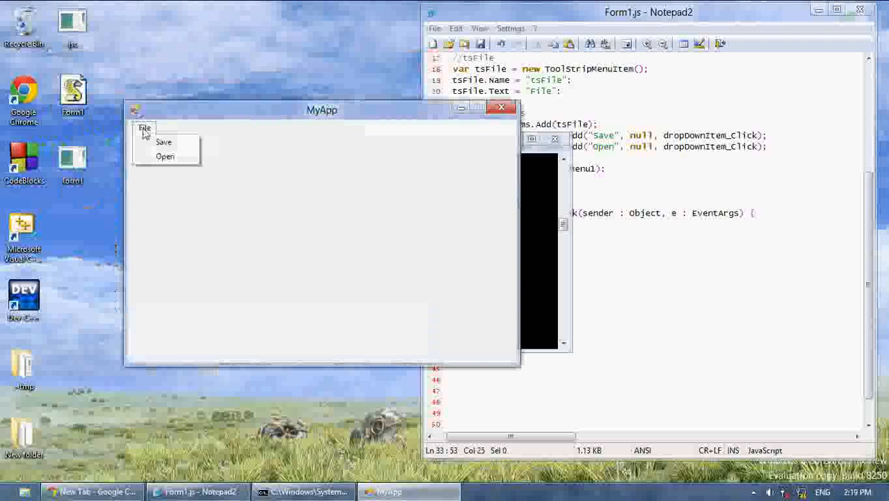
Try Save from MyApp's File menu, then close the test app.
left_click(350, 177)
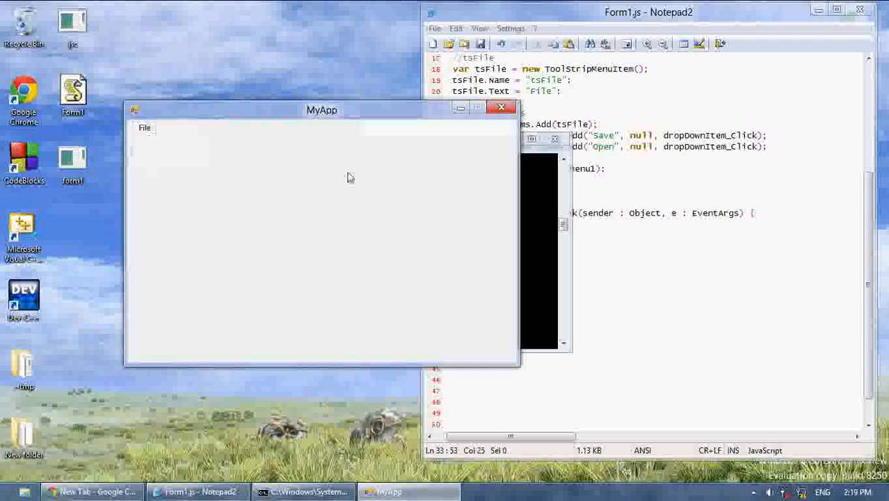
left_click(500, 106)
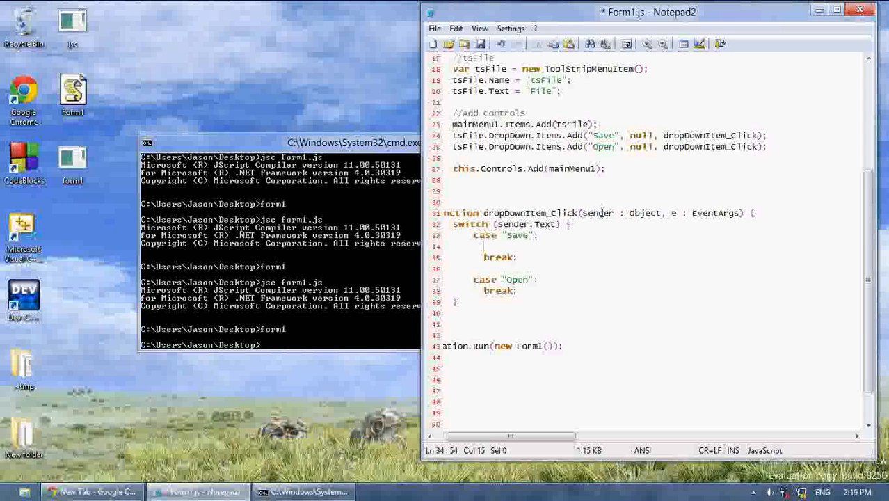
Declare saveDB as a new SaveFileDialog and begin the saveDB.Filter line, cancelling Save As.
type("var")
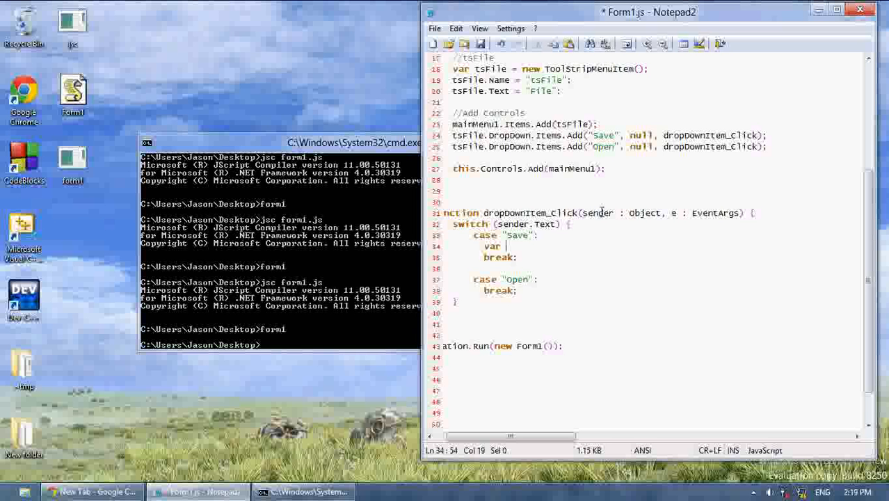
type("saveDB = new S")
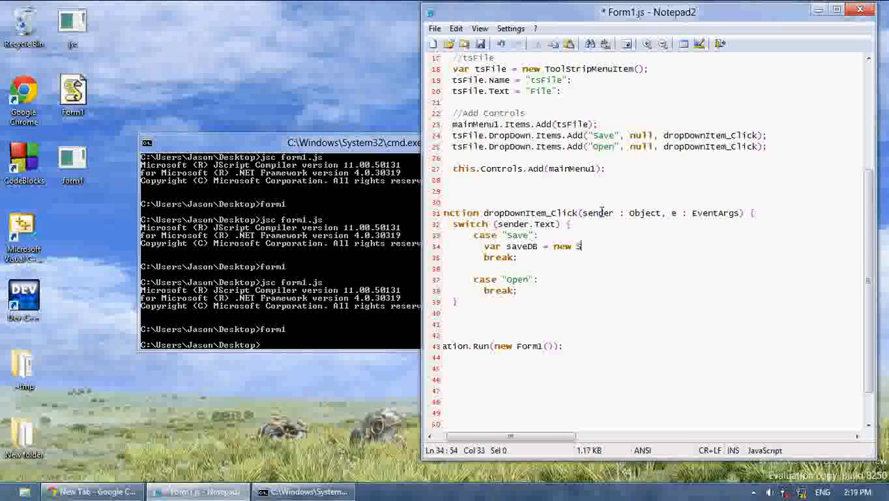
type("aveFileDialog();")
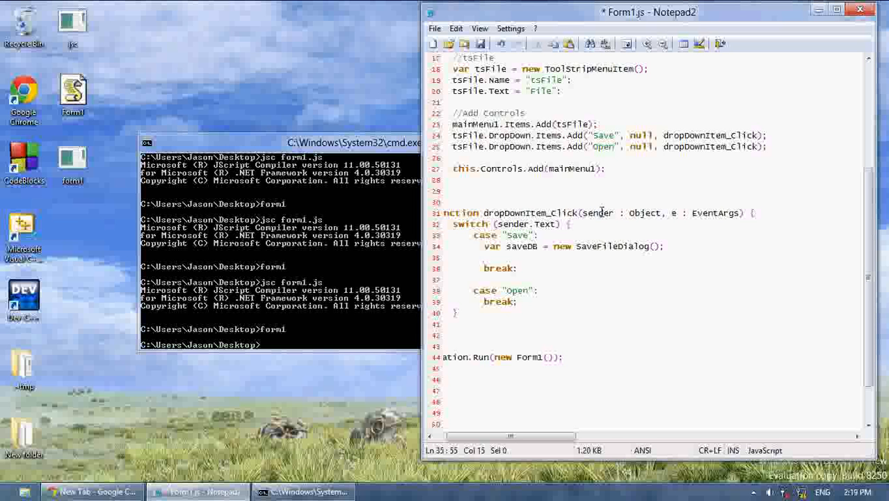
type("saveDB")
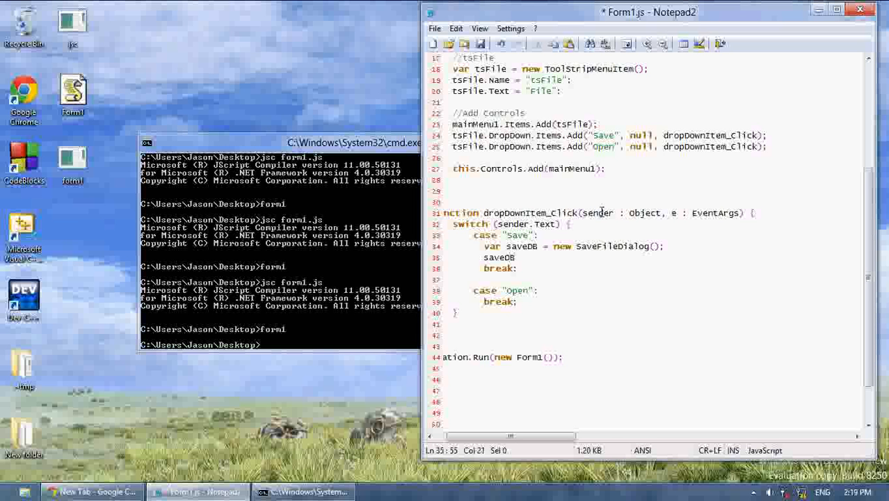
type(".Filter")
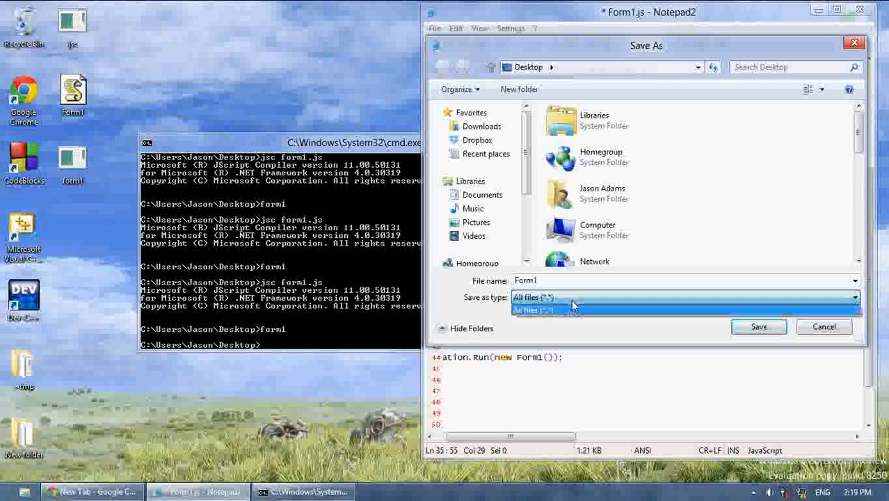
left_click(823, 326)
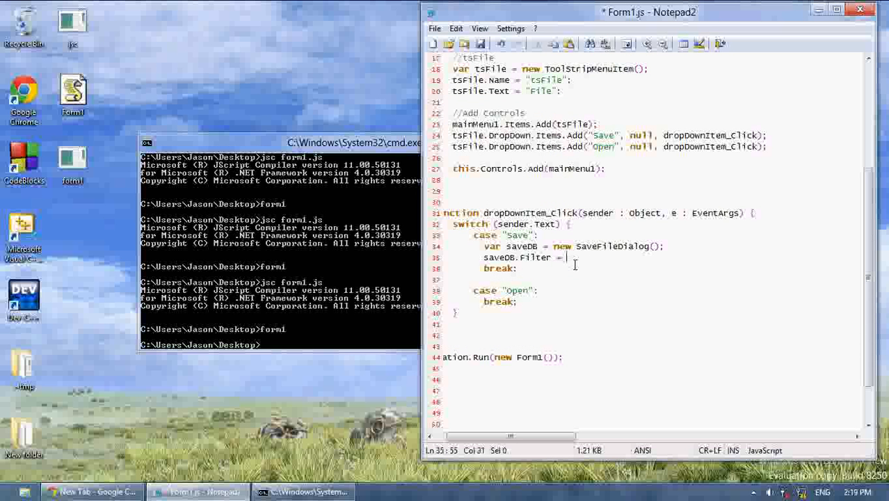
Type the JavaScript Files (*.js)|*.js part of saveDB's filter and save.
type("\"")
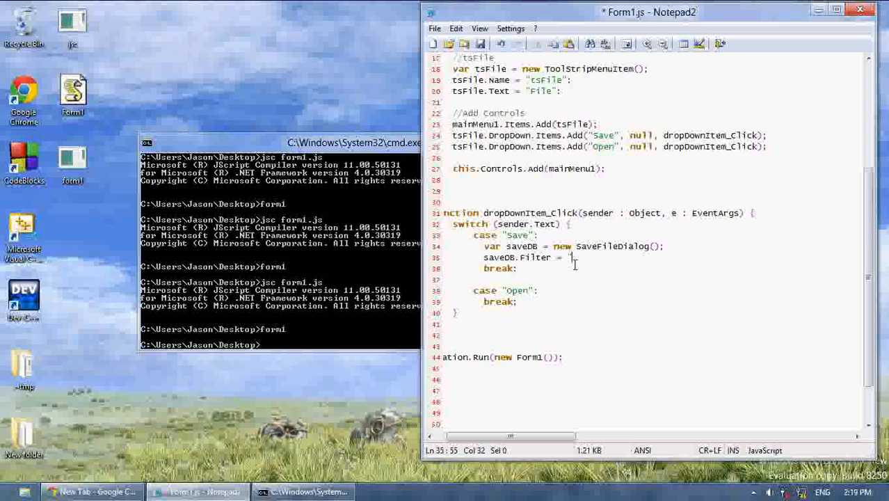
type("\";")
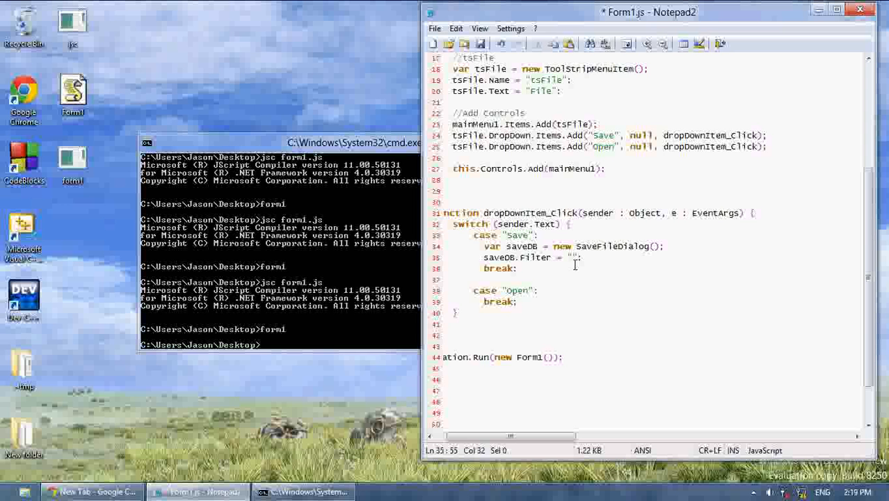
type("*")
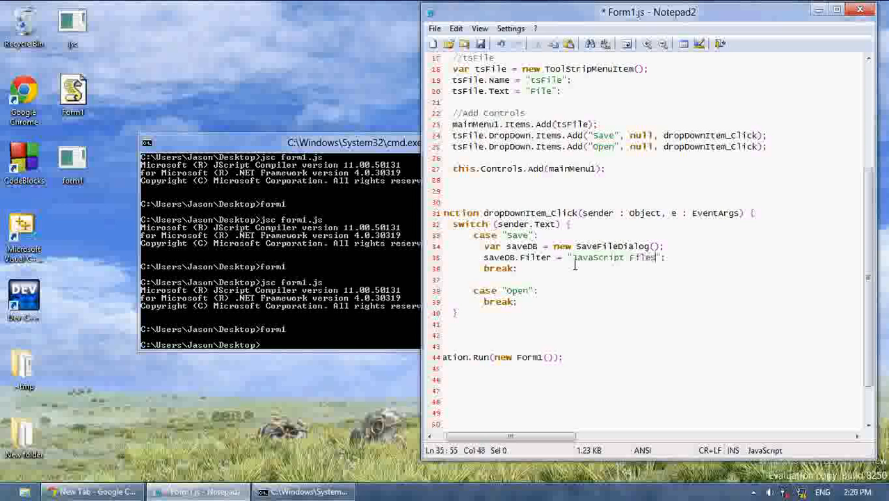
type("J")
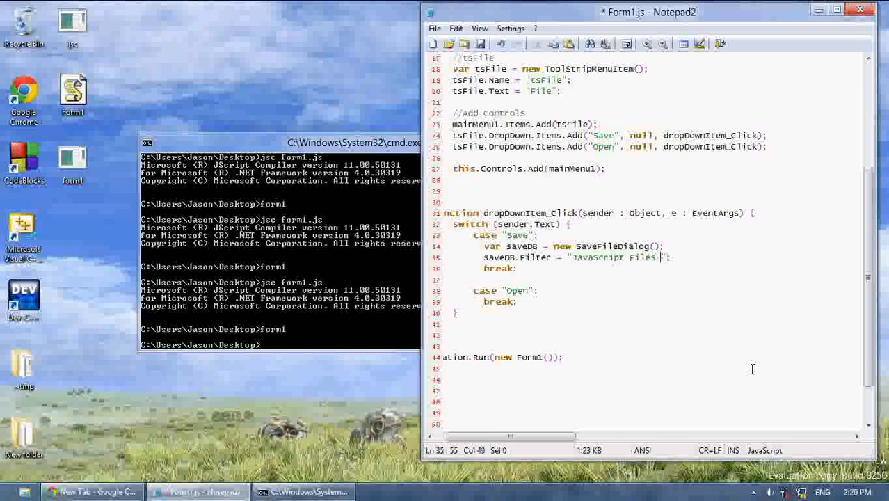
type("()")
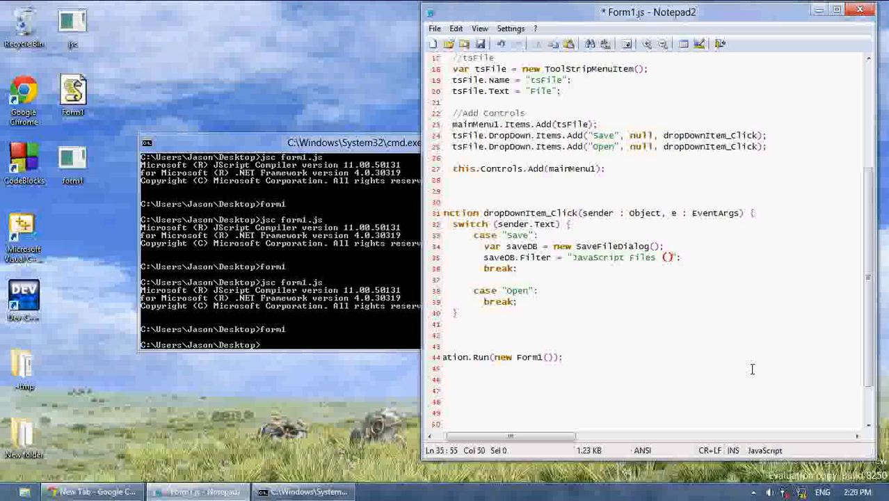
type("*")
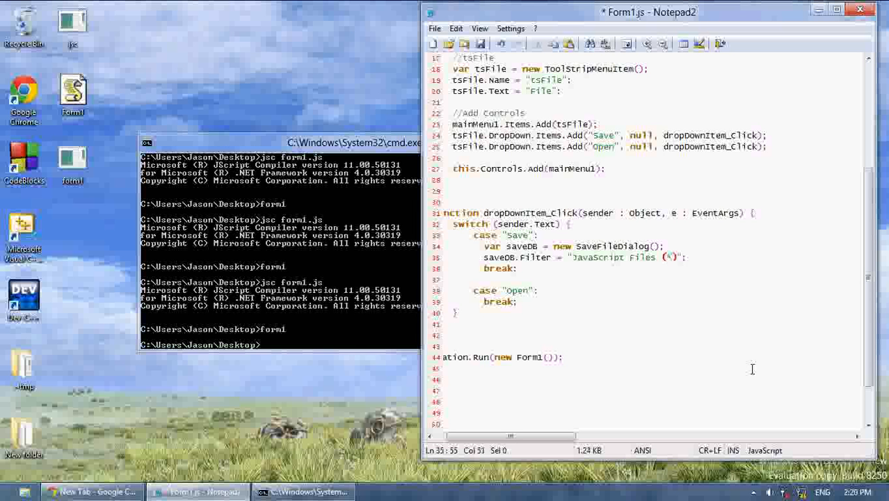
type(".js")
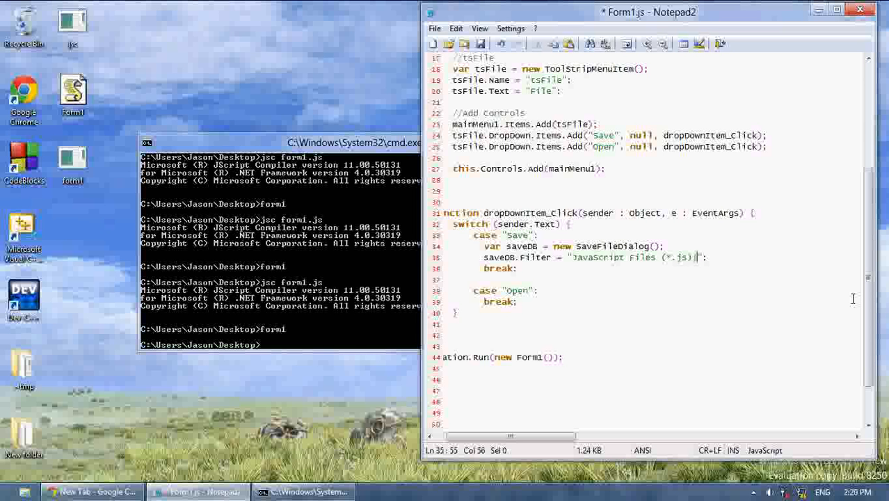
type("(*.js)")
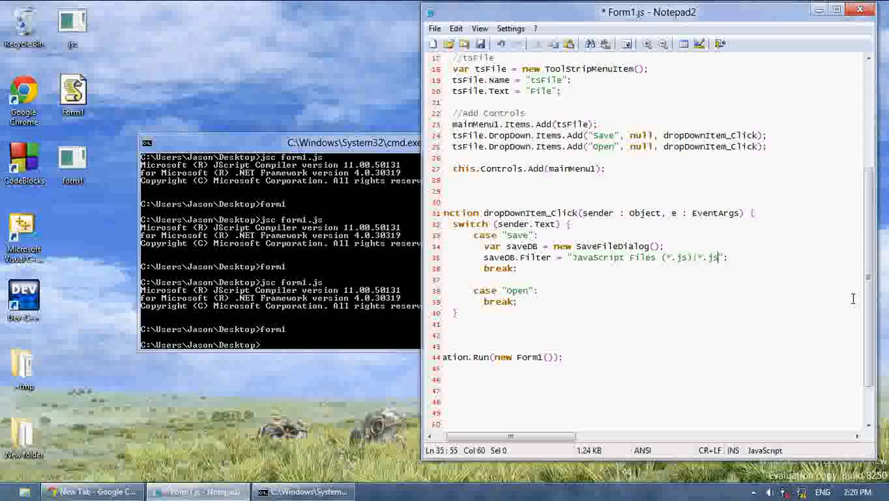
key("ctrl+s")
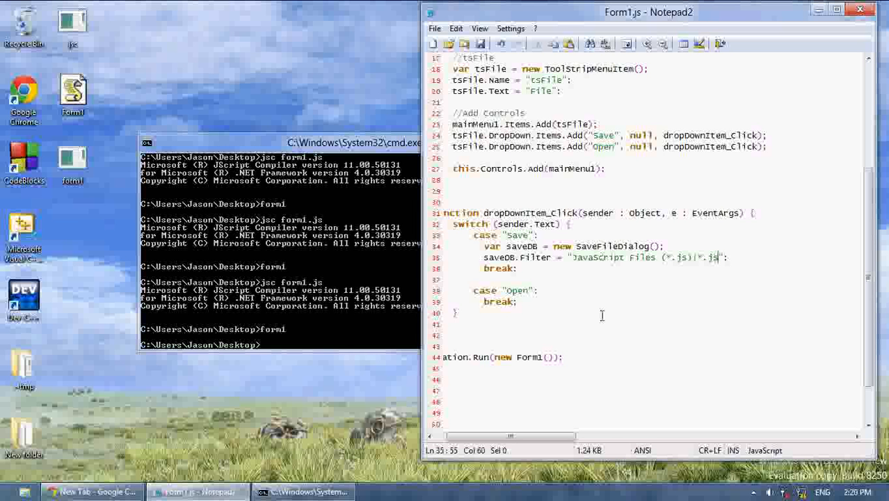
Complete the filter with Executable Files (*.exe)|*.exe and save Form1.js.
type("|")
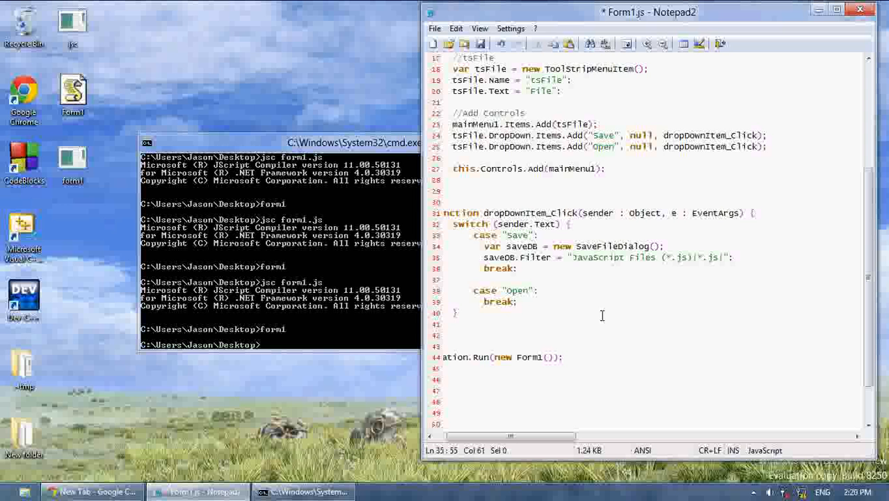
type("|")
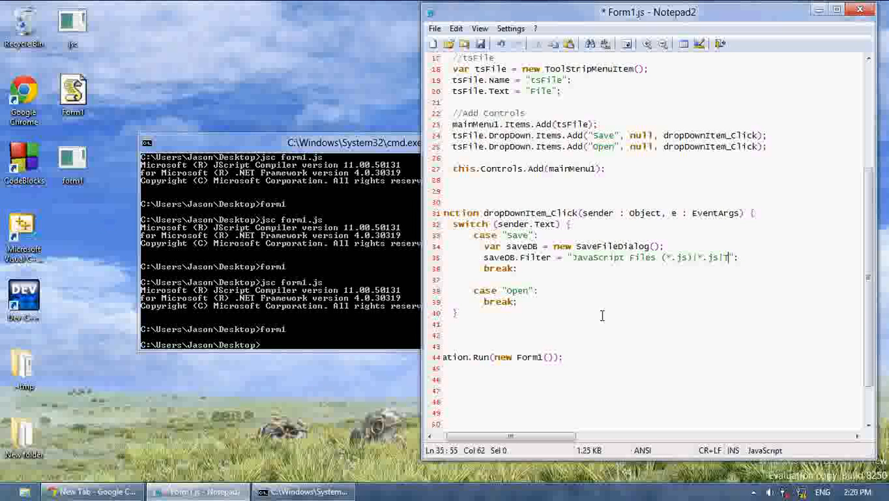
type("Text DB")
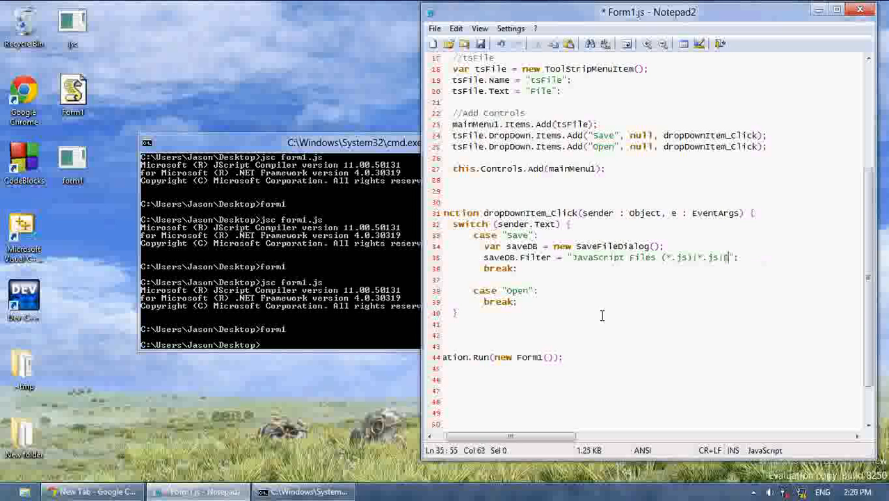
type("Executable Files")
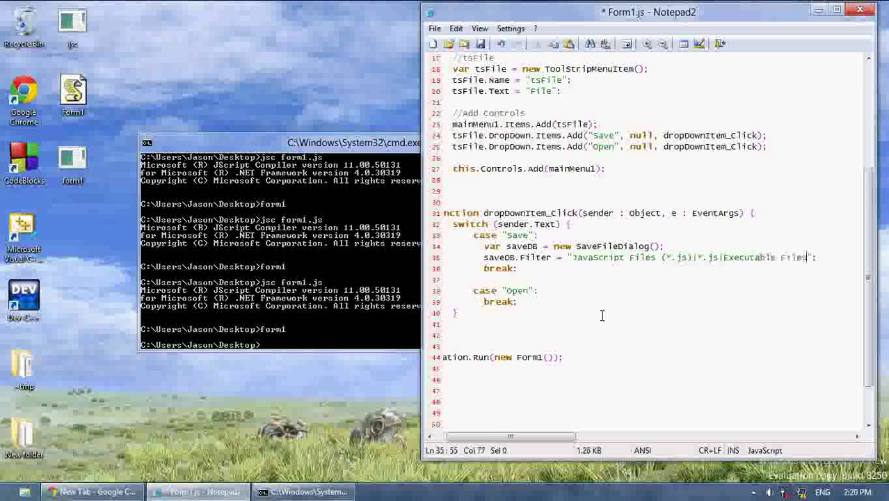
type("(*.exe)|*.exe")
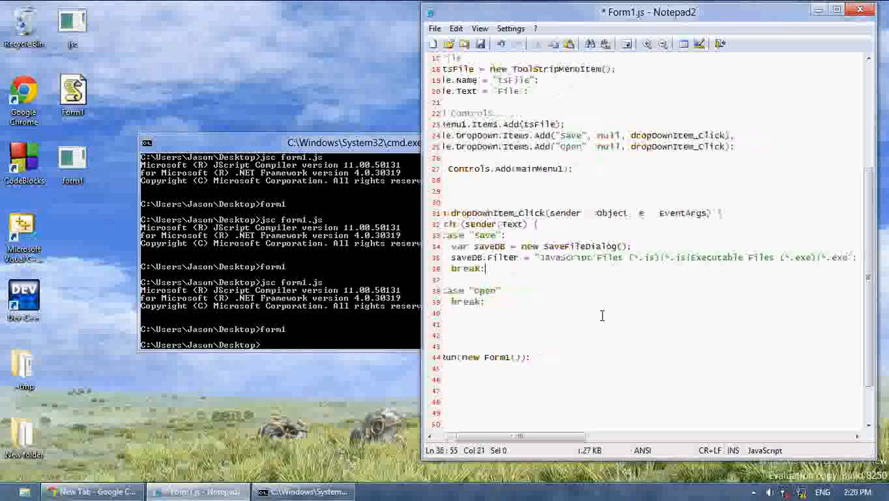
key("ctrl+s")
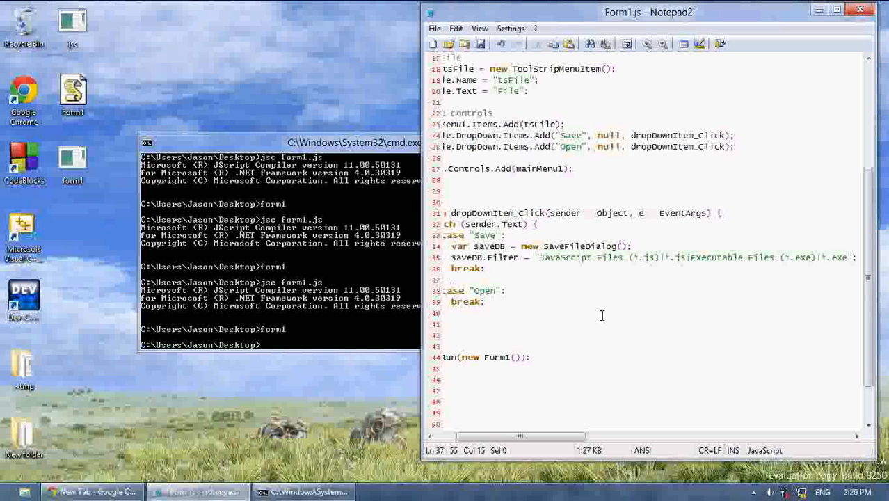
left_click(820, 267)
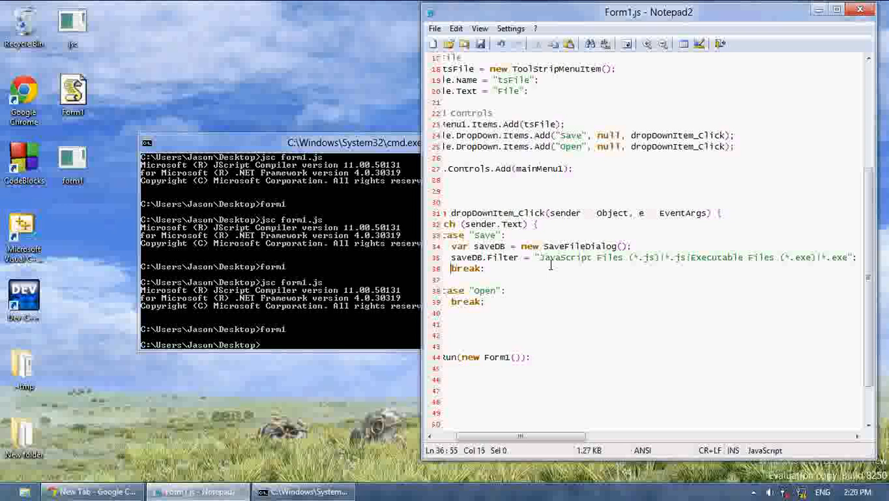
Add saveDB.ShowDialog(); and begin an if statement testing saveDB.FileName.
type("saveDB")
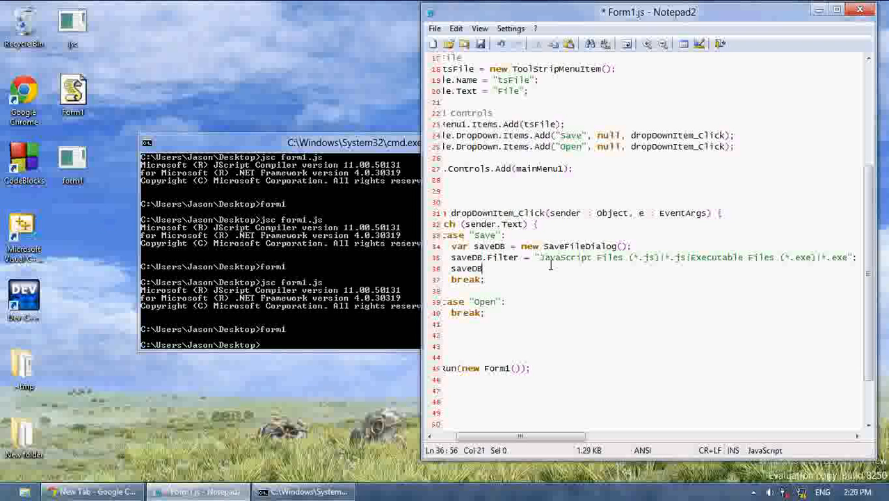
type(".ShowDialog();")
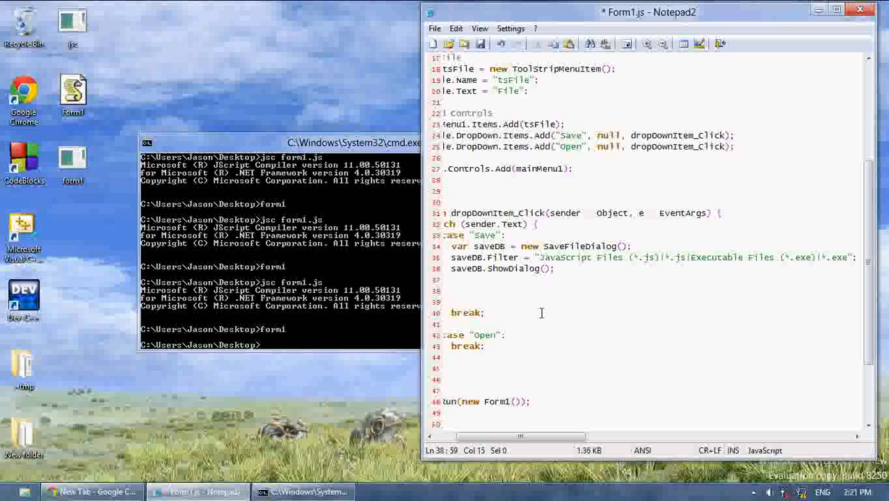
type("if (")
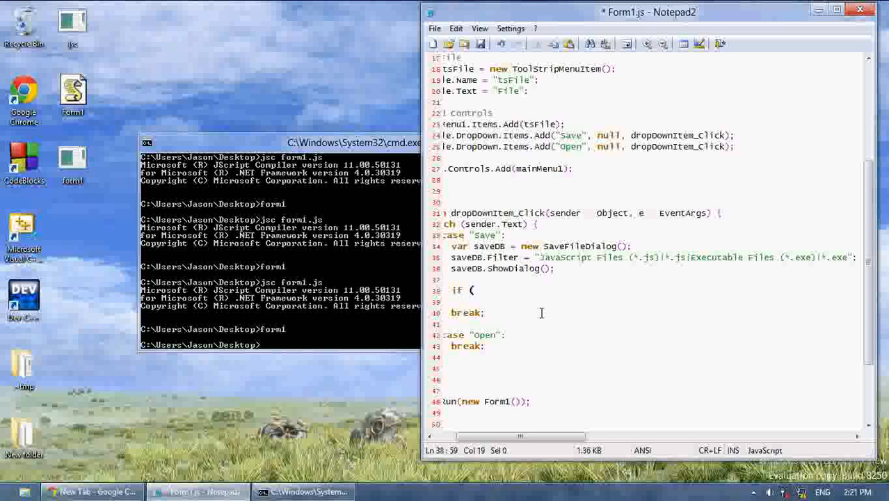
type("saveDB")
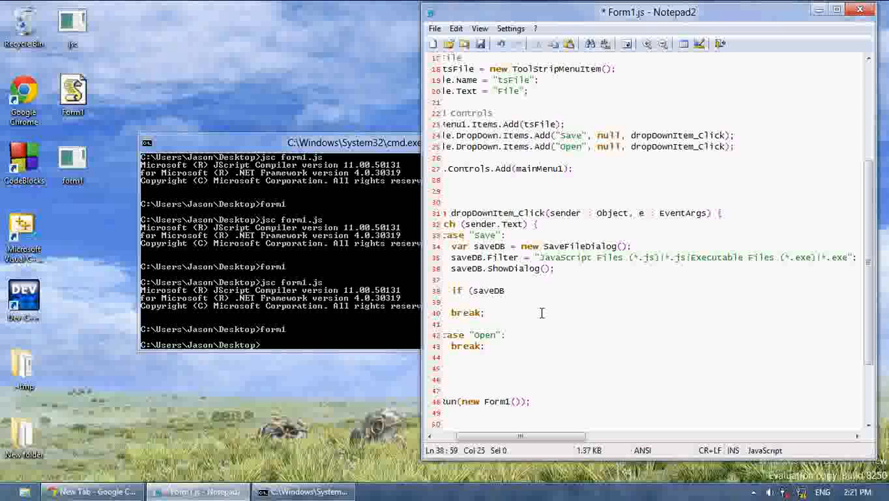
type(".FileName != \"\") {")
type("}")
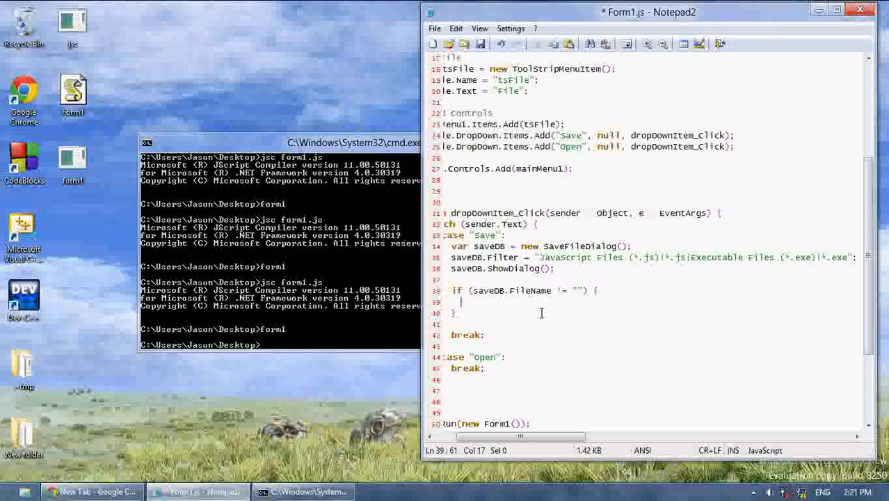
Inside the if, call MessageBox.Show with 'The file was successfully saved to' plus saveDB.FileName.
type("MessageBox.")
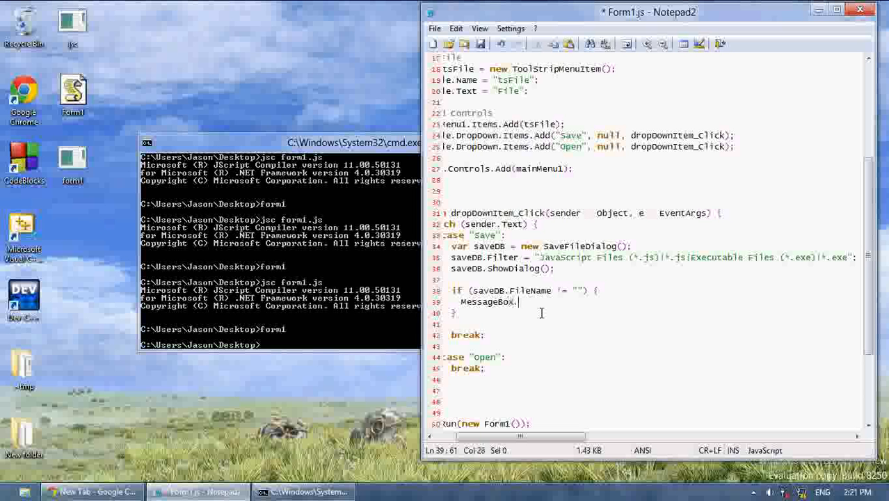
type("Show(\"The fil")
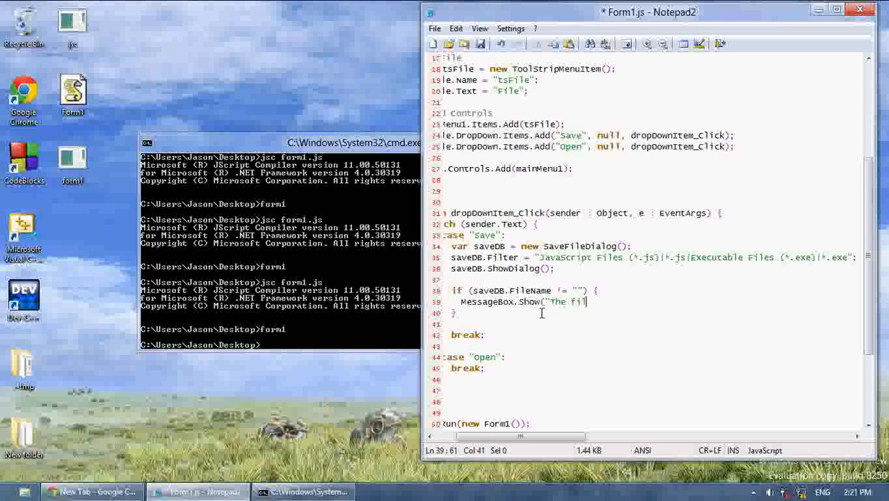
type("was successfully")
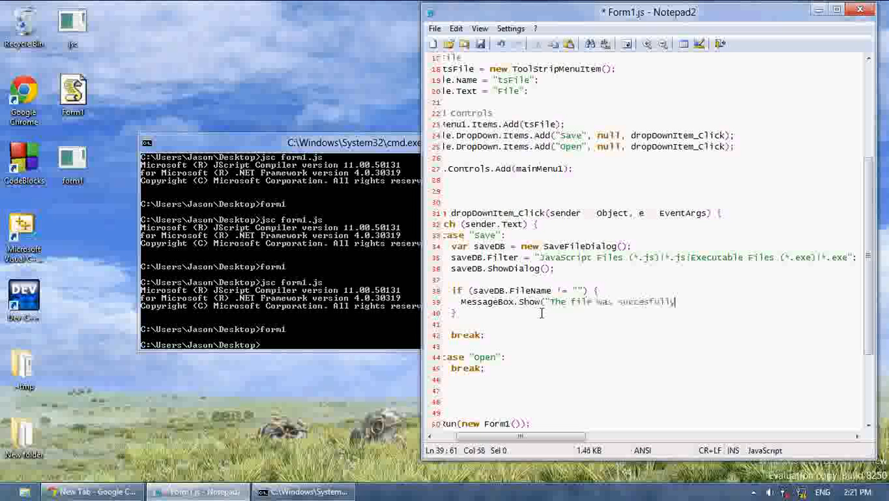
type("saved\");")
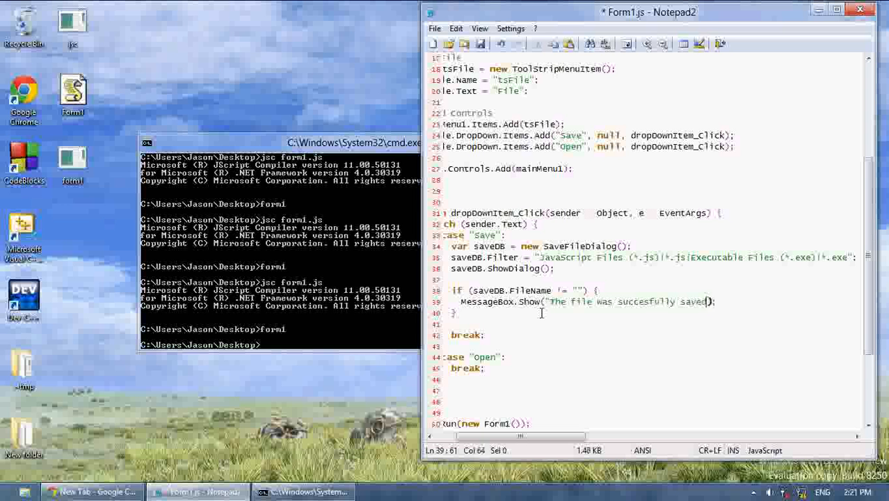
type("to")
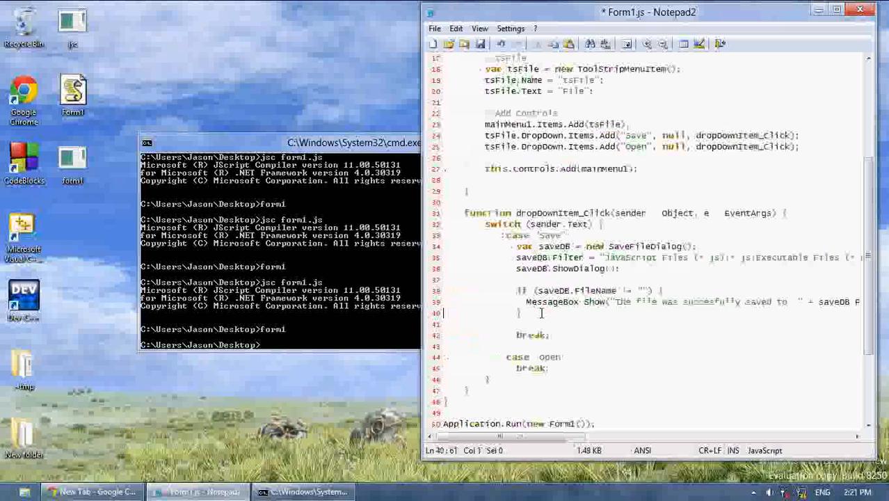
Save Form1.js, recompile it with jsc, and launch the rebuilt app.
key("ctrl+s")
type("jsc form1.js")
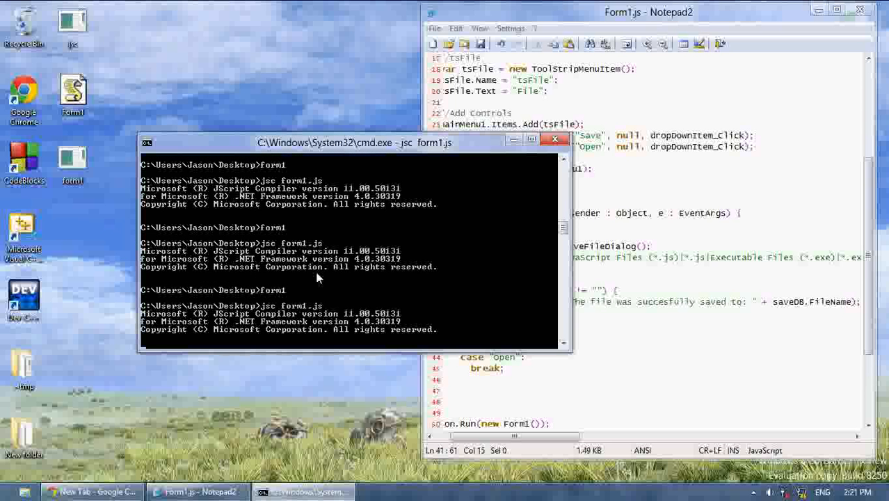
key("Return")
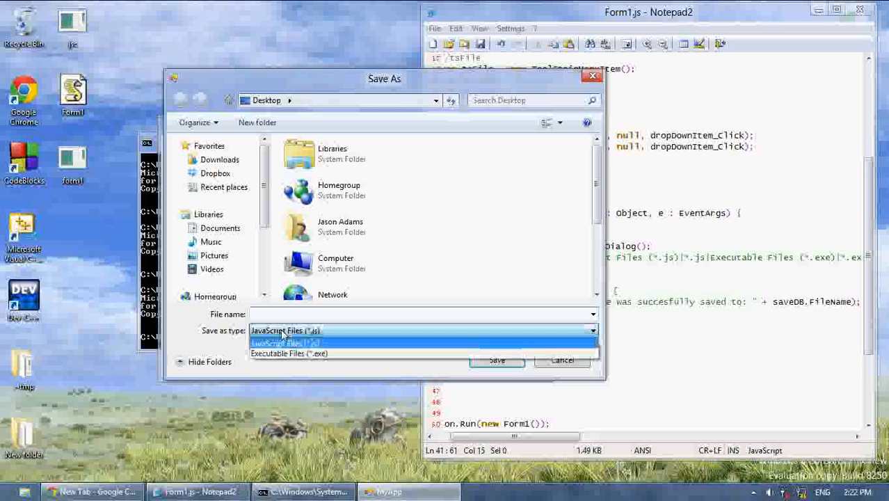
Switch Save As type between Executable Files and JavaScript Files to check both filters.
left_click(289, 353)
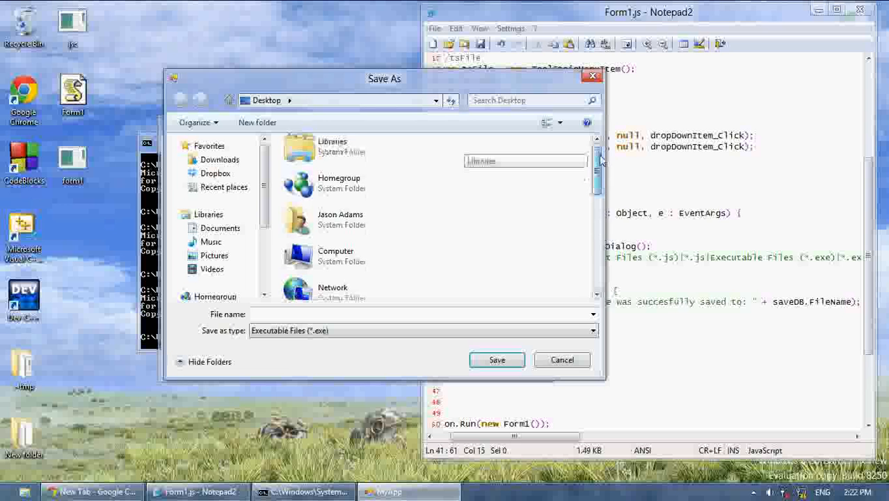
scroll("down", 3)
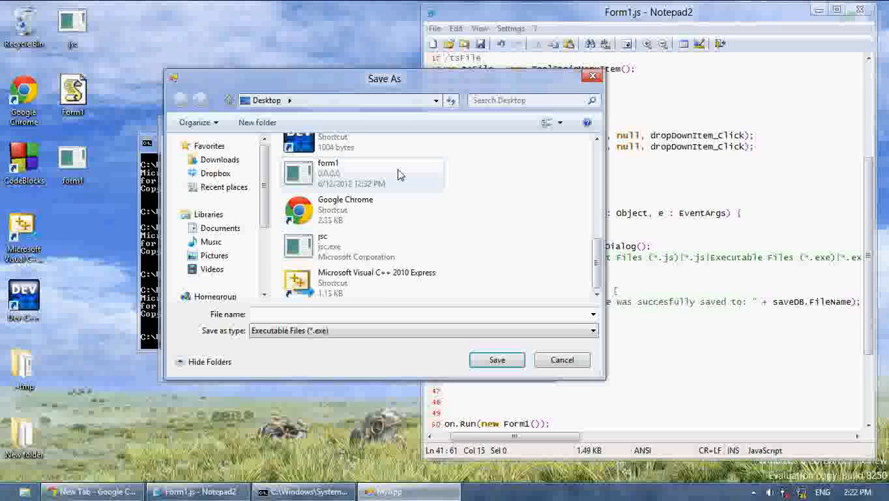
mouse_move(559, 223)
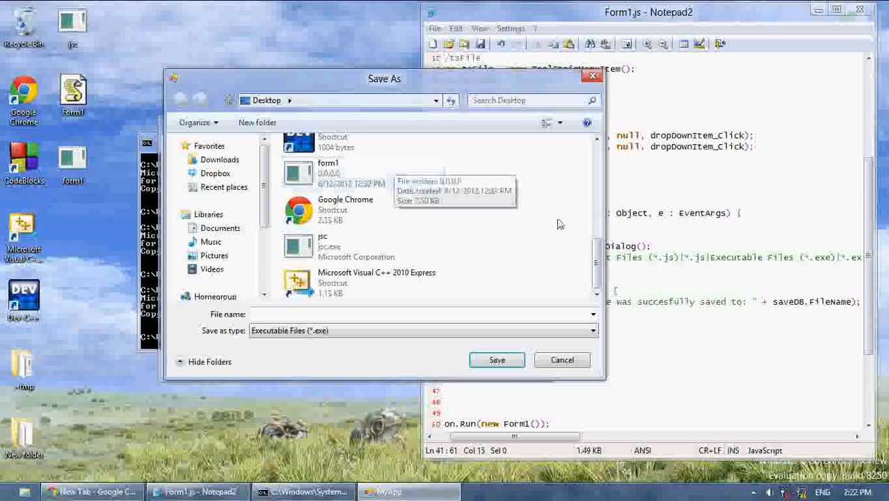
scroll("down", 3)
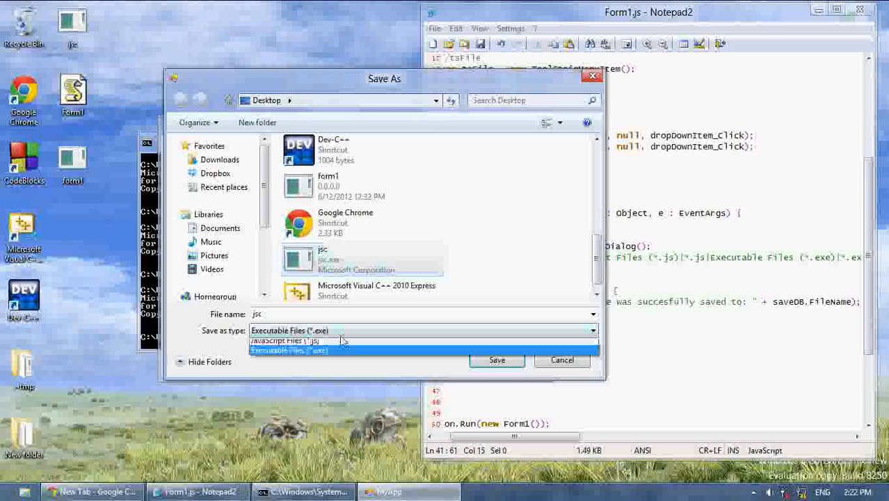
left_click(284, 340)
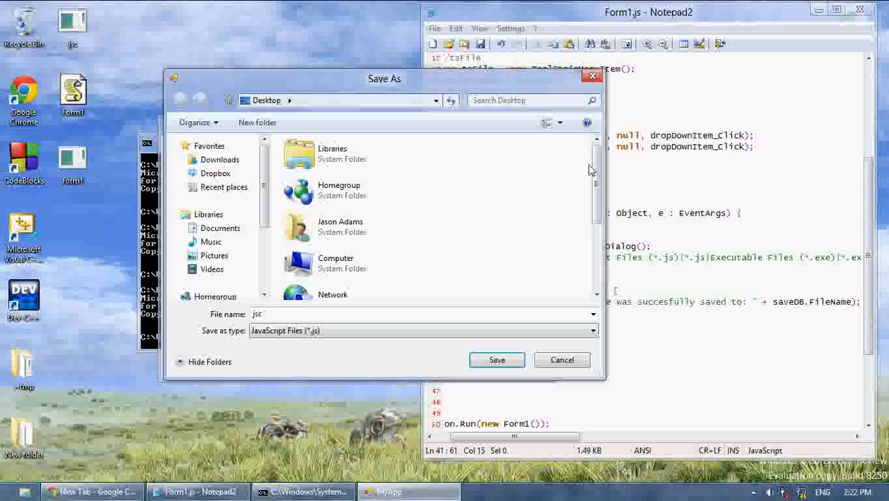
scroll("down", 3)
type("Form1")
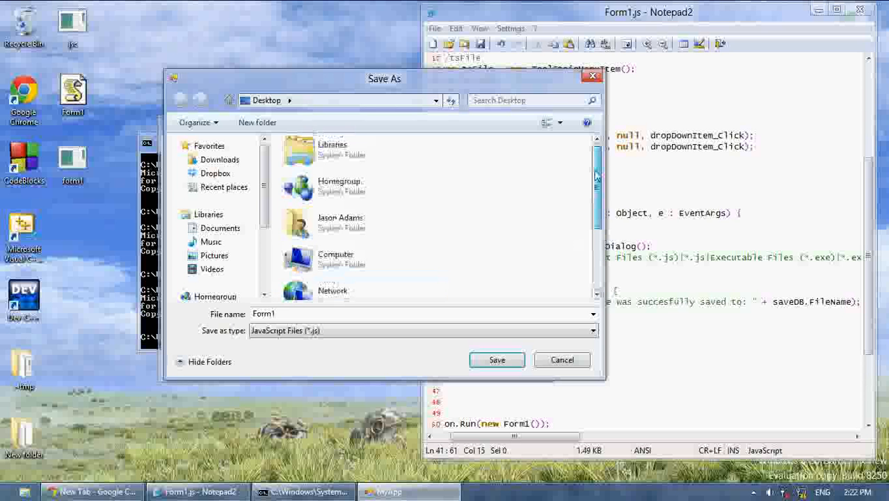
Keep JavaScript Files (*.js) as the type and select Form1 to save over.
left_click(591, 331)
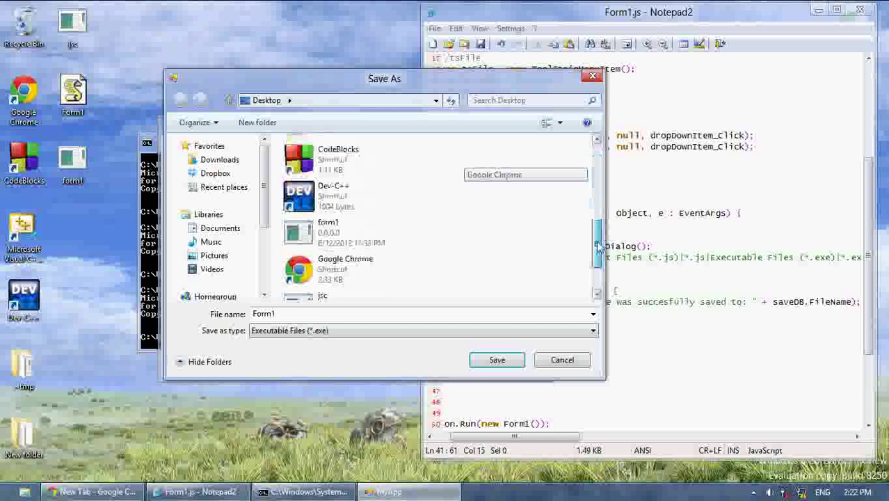
scroll("down", 3)
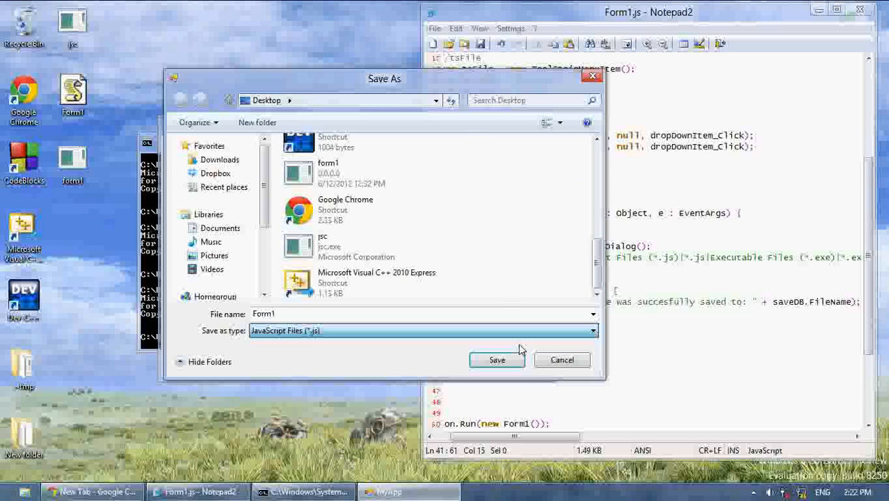
scroll("down", 3)
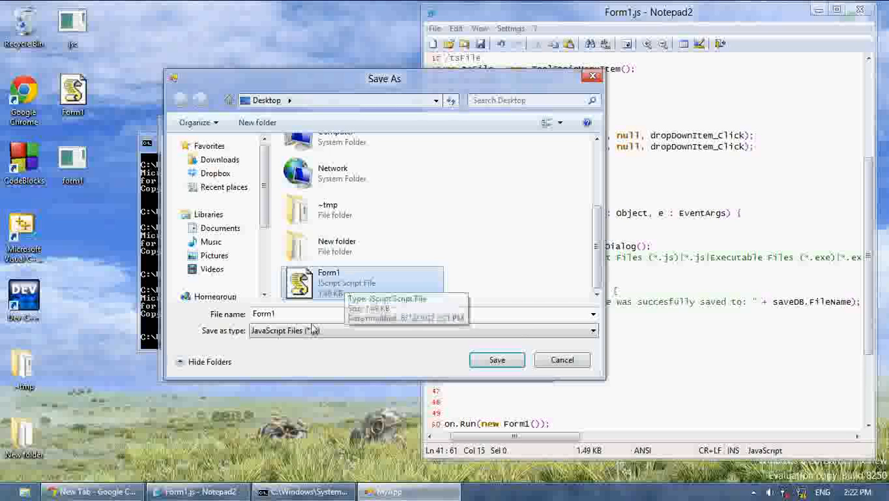
left_click(591, 331)
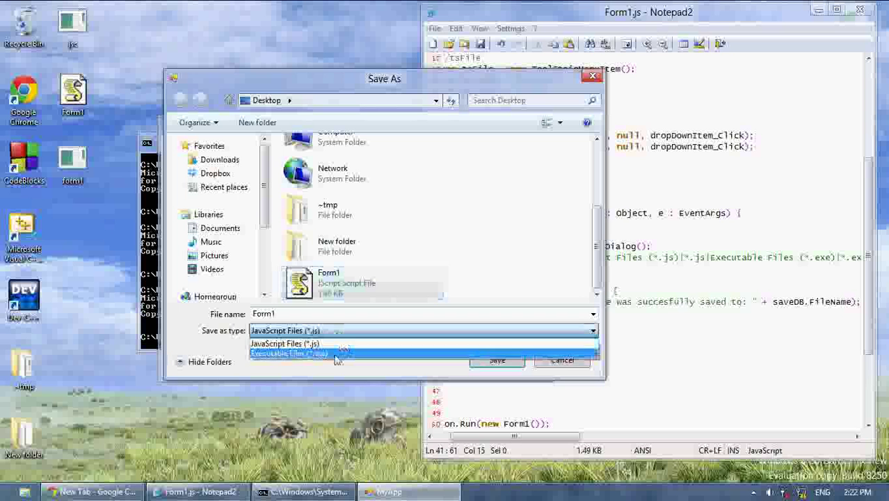
left_click(284, 343)
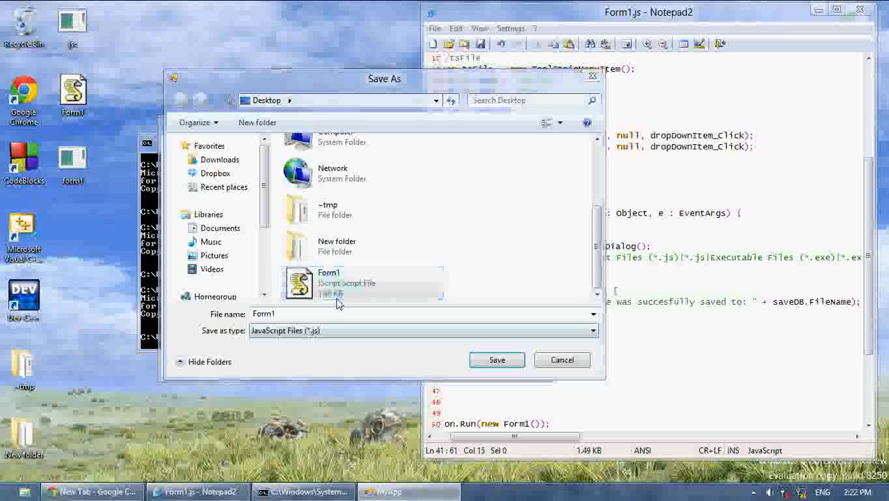
left_click(497, 359)
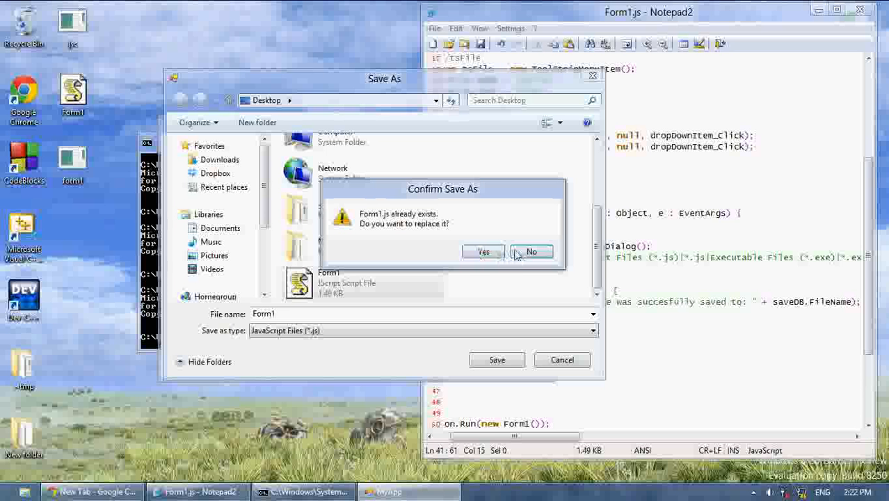
Confirm replacing Form1.js on the Desktop and dismiss the success message.
left_click(483, 251)
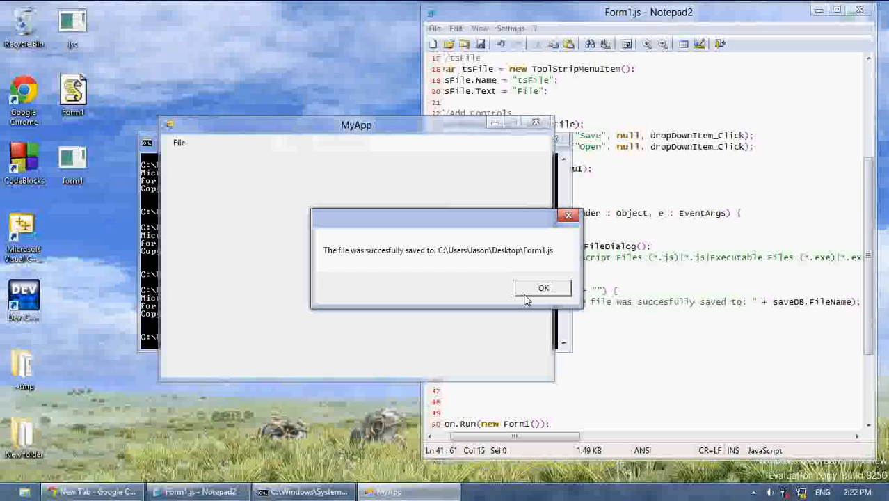
left_click(543, 287)
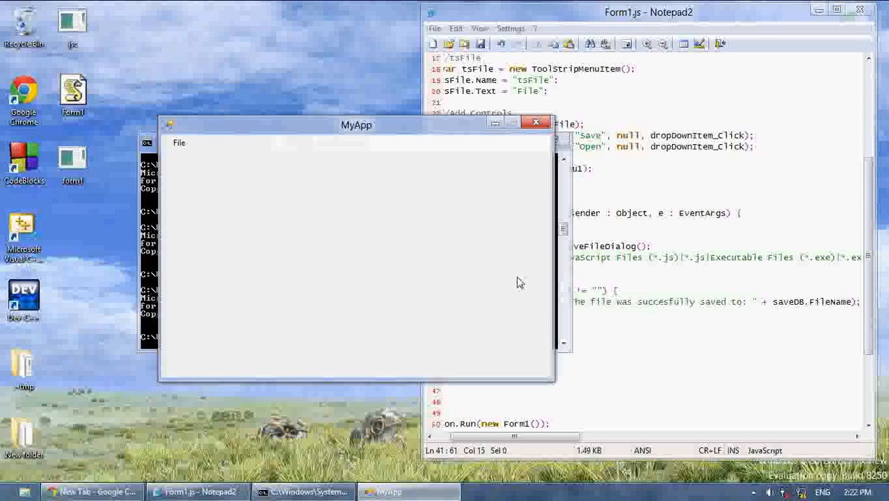
left_click(179, 143)
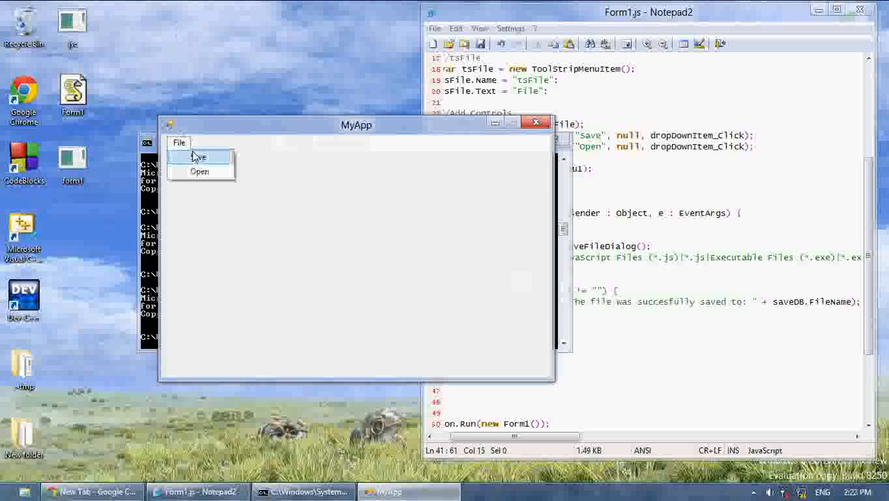
Reopen the Save dialog, cancel it, and close the MyApp window.
left_click(200, 157)
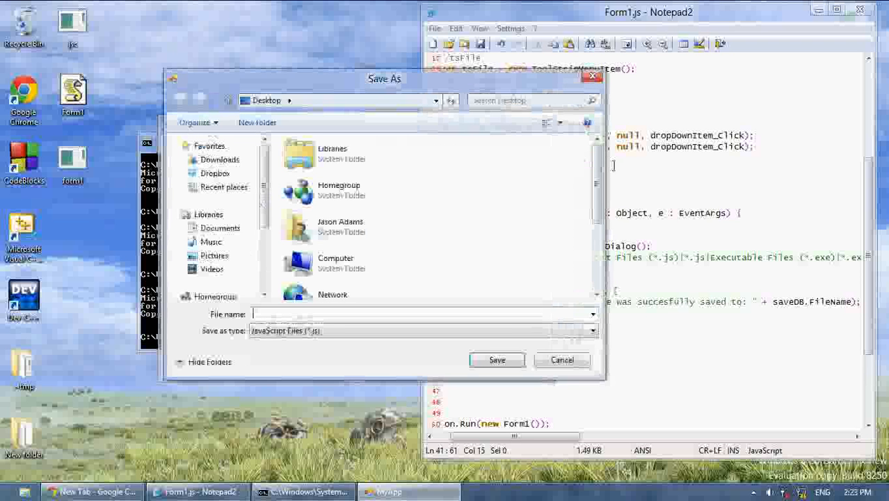
scroll("down", 3)
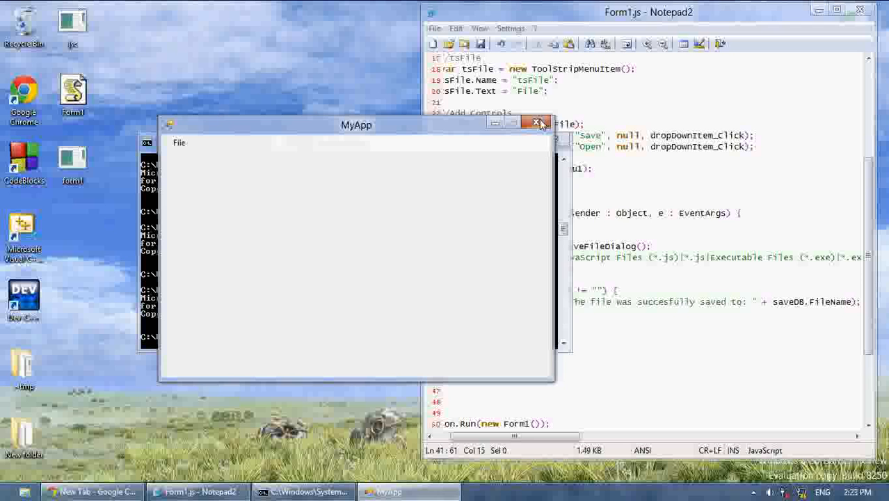
left_click(541, 123)
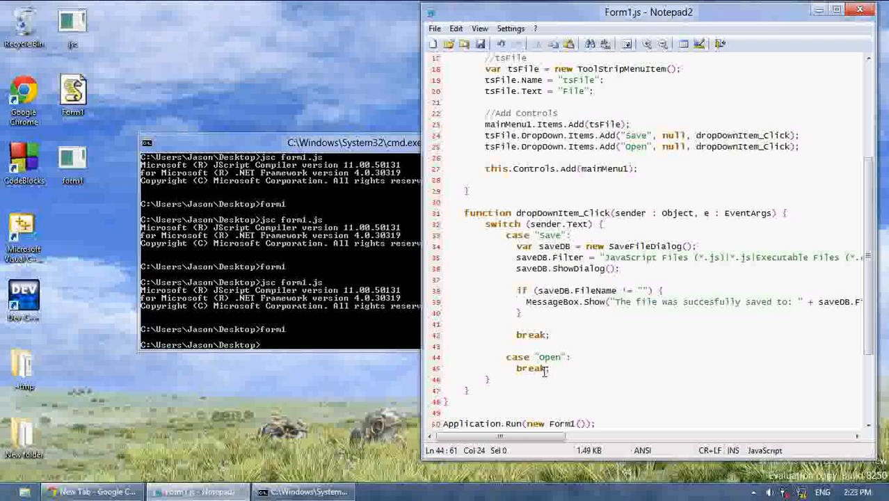
In the Open case, declare openDB as a new OpenFileDialog and begin openDB.ShowDialog().
left_click(518, 269)
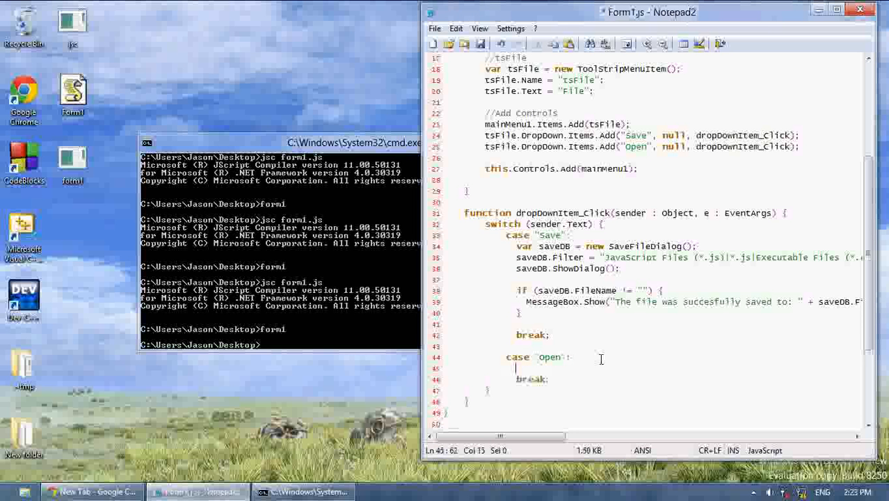
type("var openDB = new")
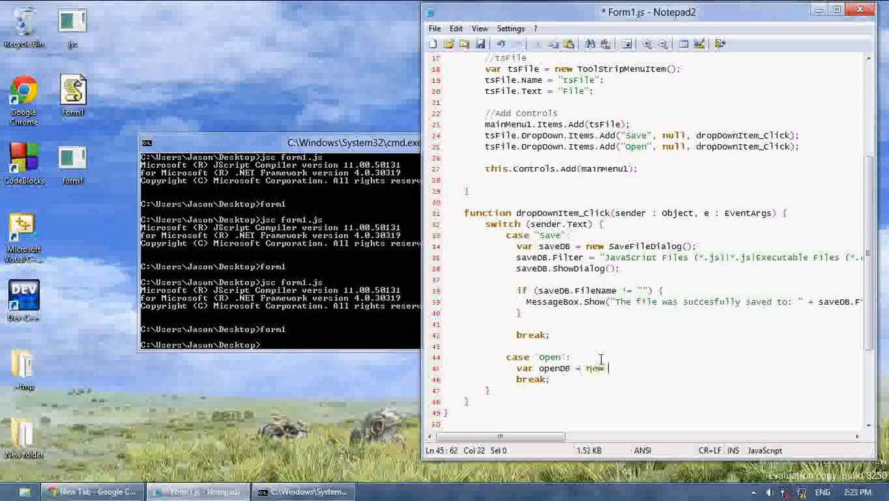
key("Backspace")
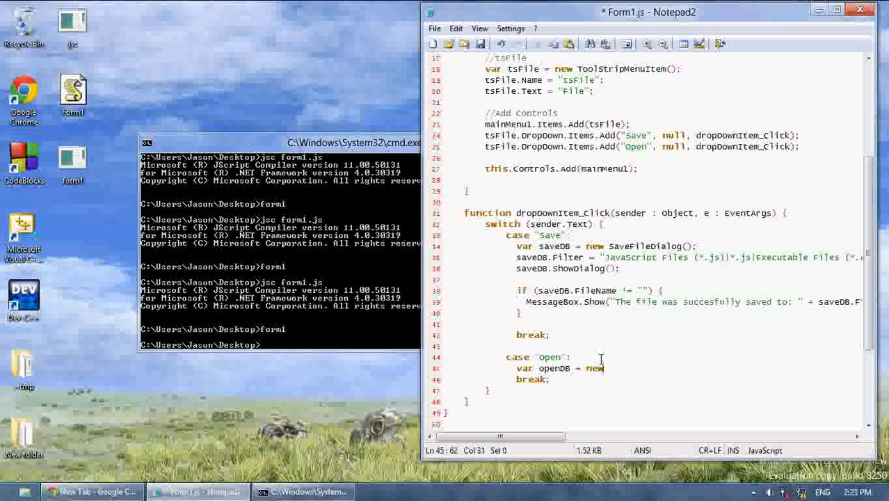
type("OpenFileDialog")
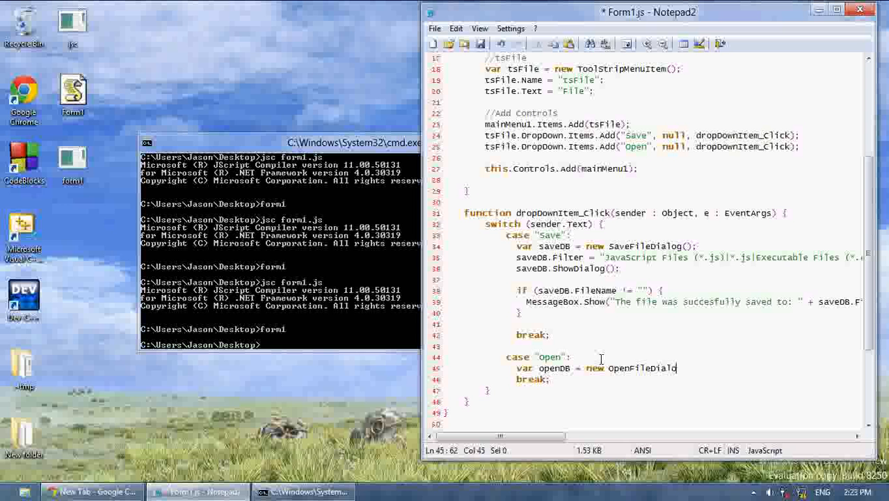
type("g();")
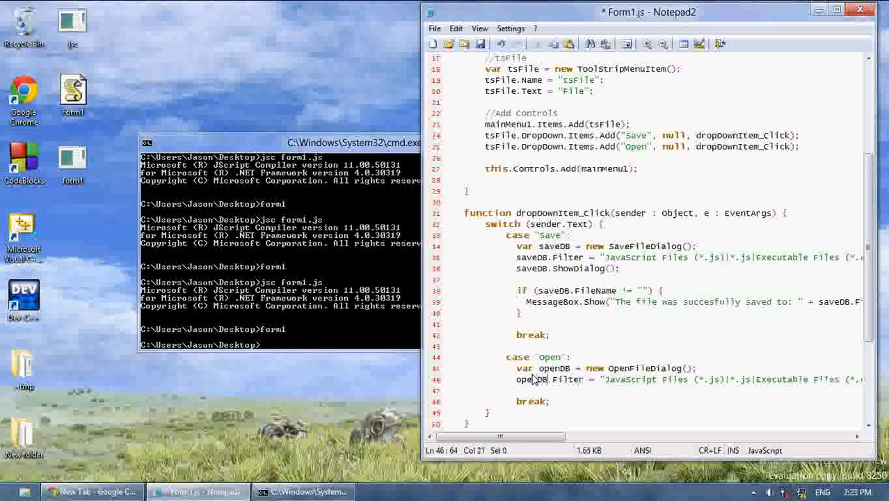
type("openDB.ShowDialog();")
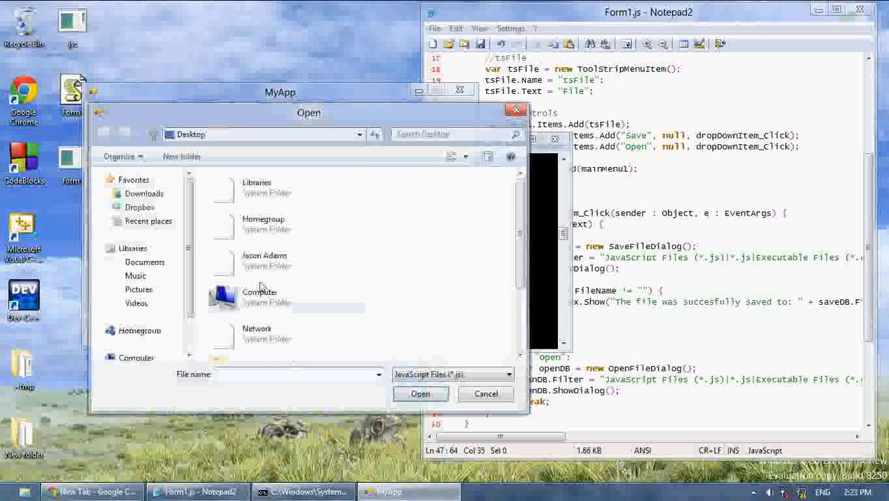
Switch MyApp's Open dialog filter to Executable Files, back to JavaScript Files, then close MyApp.
left_click(508, 374)
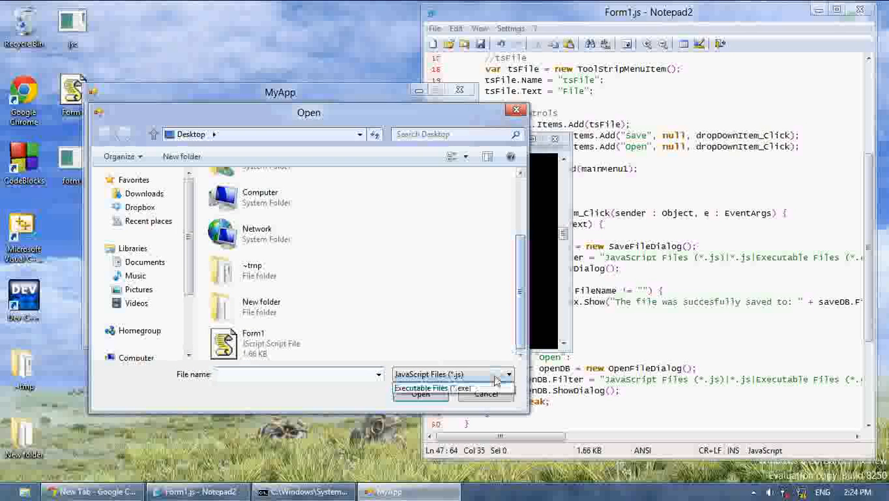
left_click(452, 387)
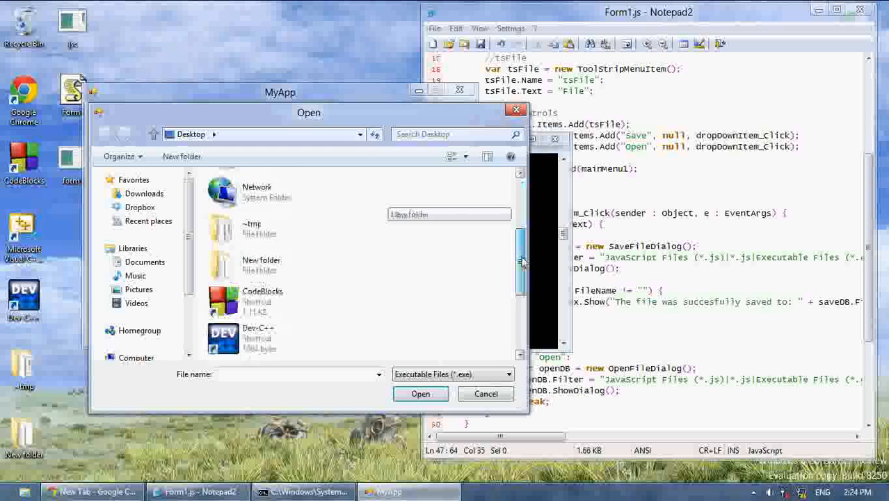
left_click(508, 374)
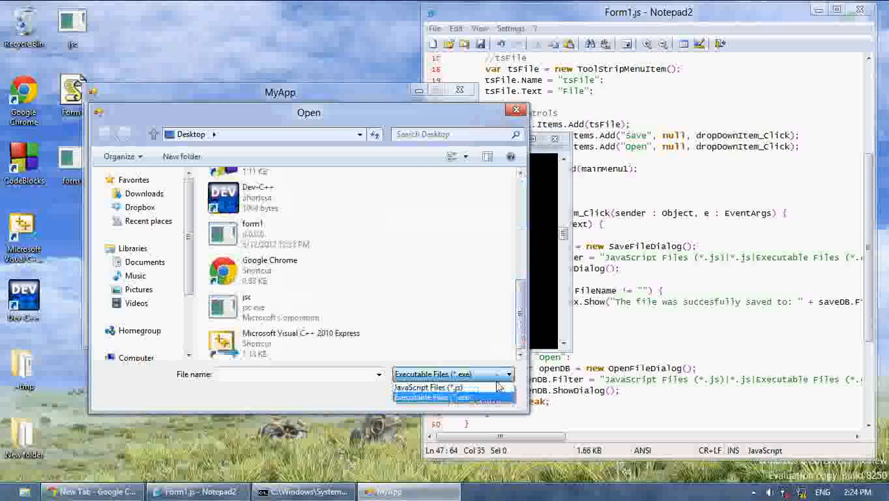
left_click(427, 388)
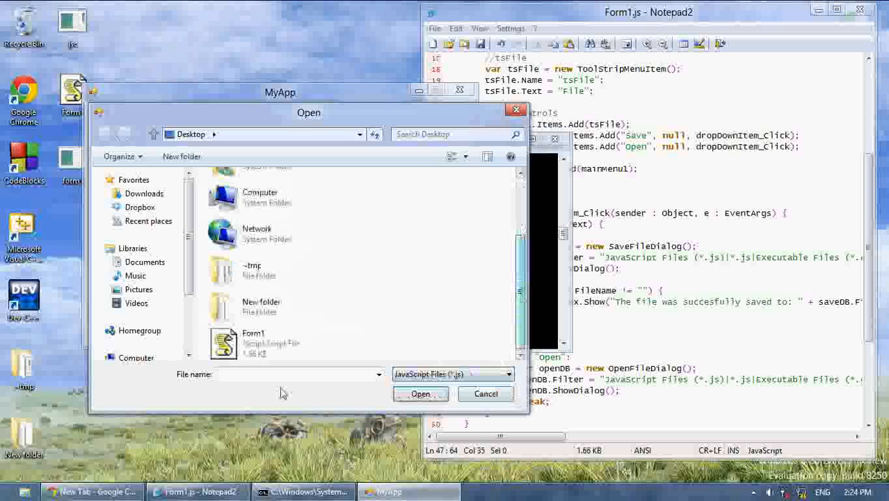
left_click(486, 393)
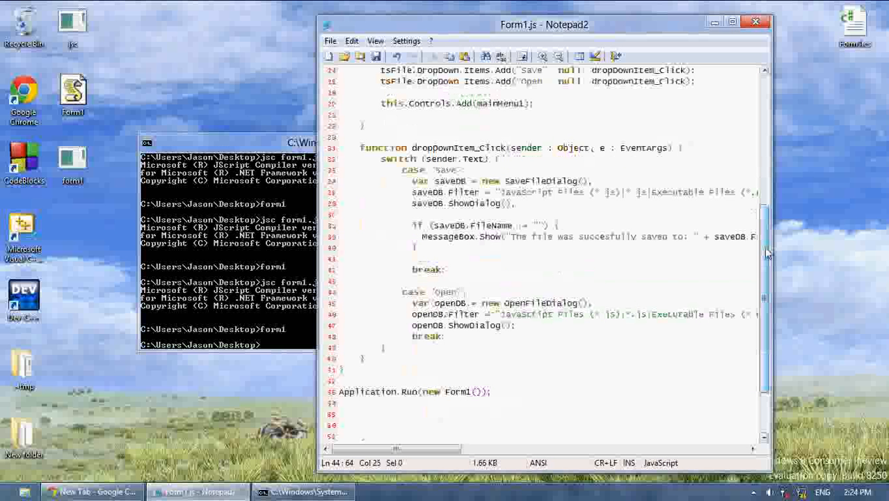
left_click(559, 225)
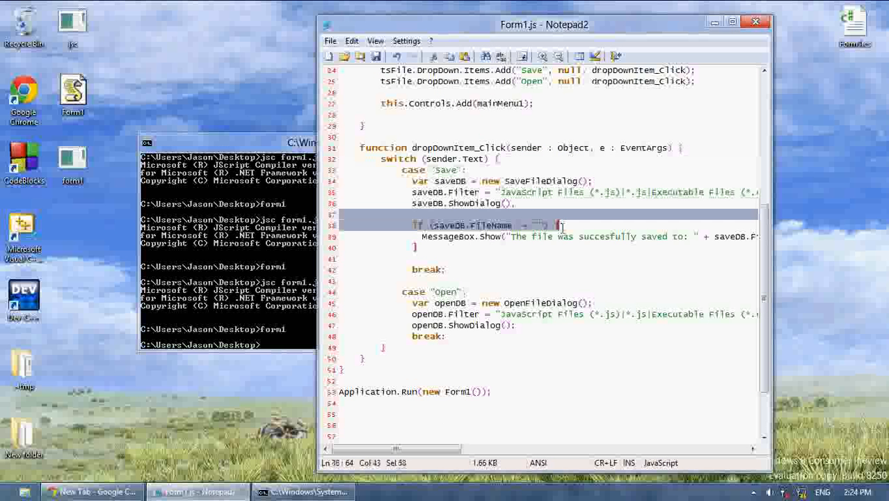